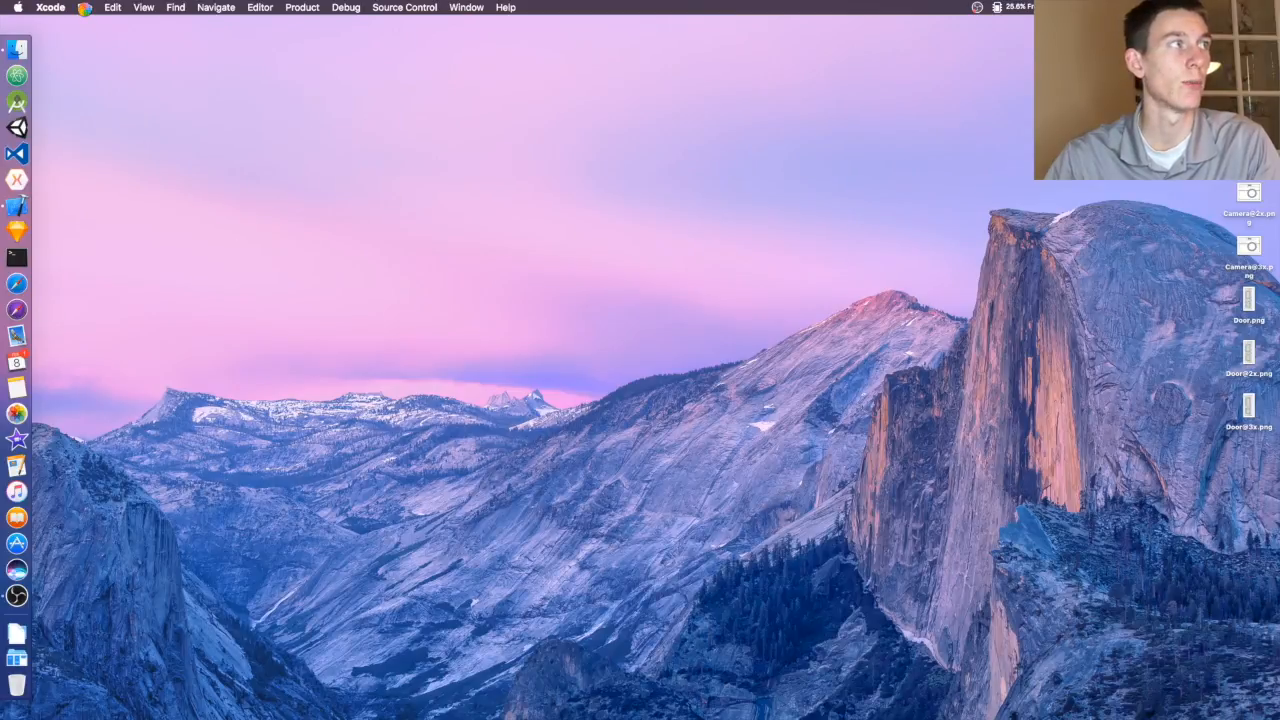
- Start a new Single View Application project with product name 'status'
left_click(84, 8)
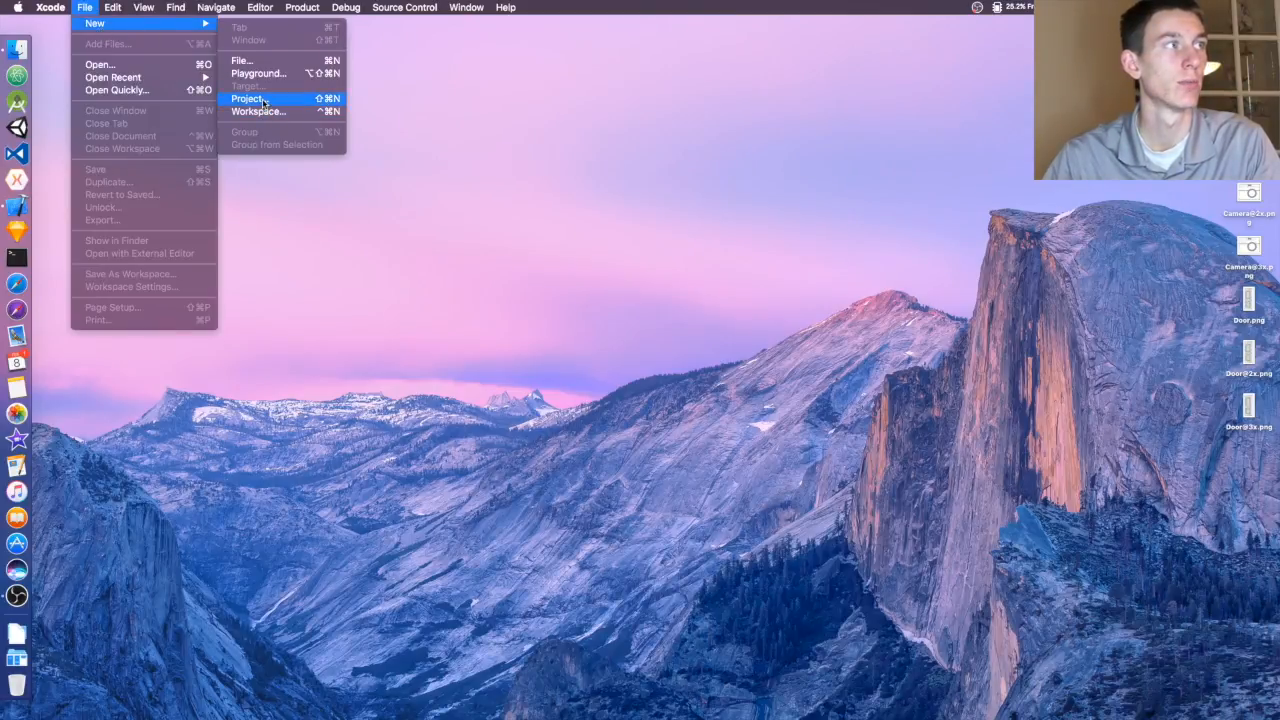
left_click(248, 98)
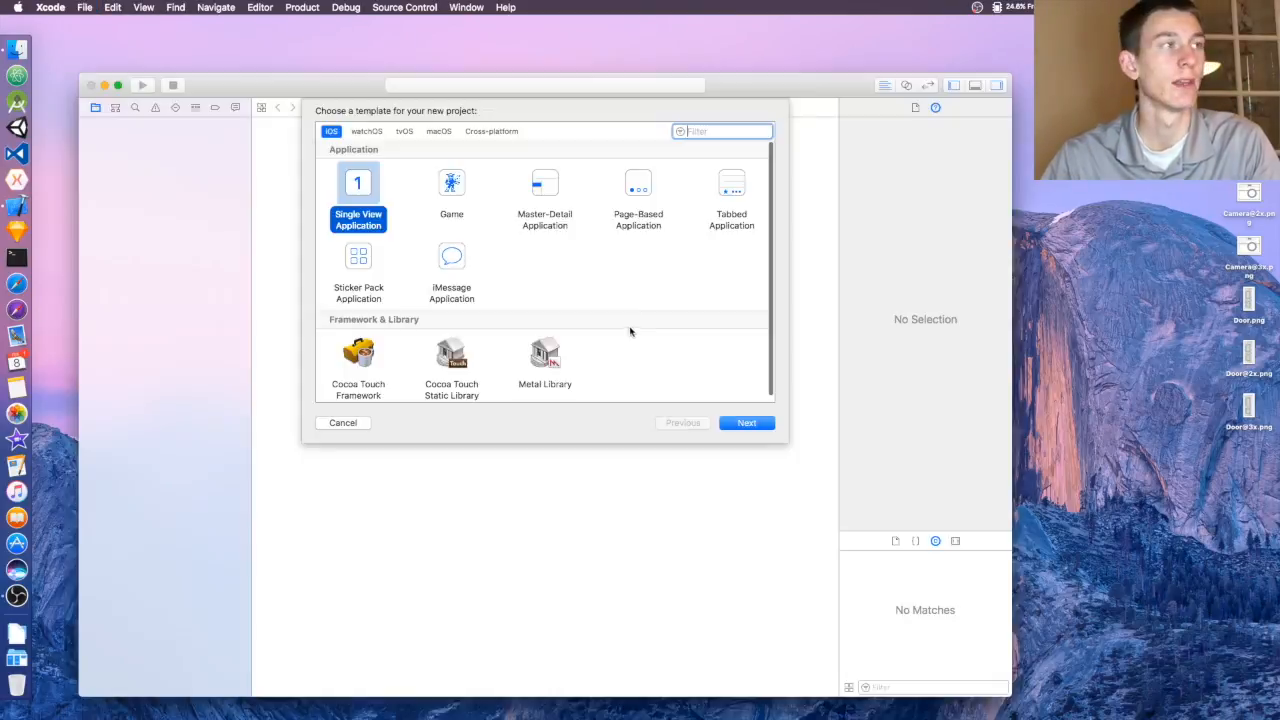
left_click(746, 422)
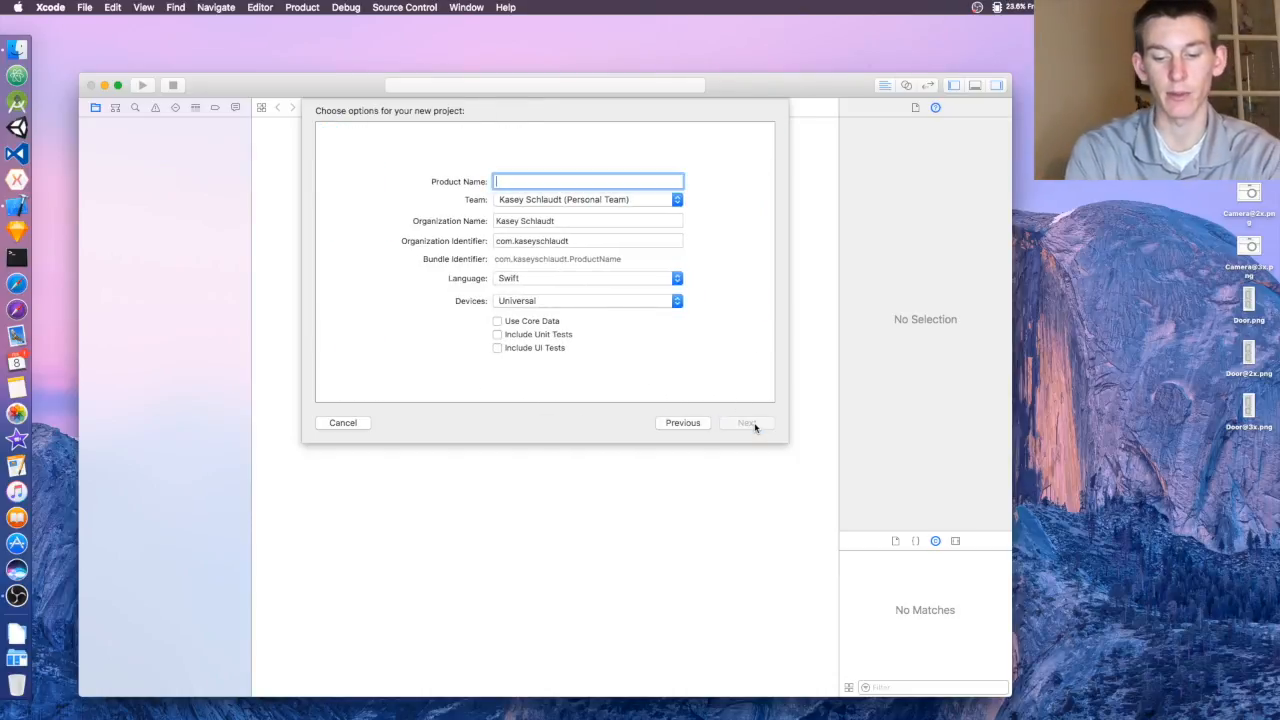
type("status")
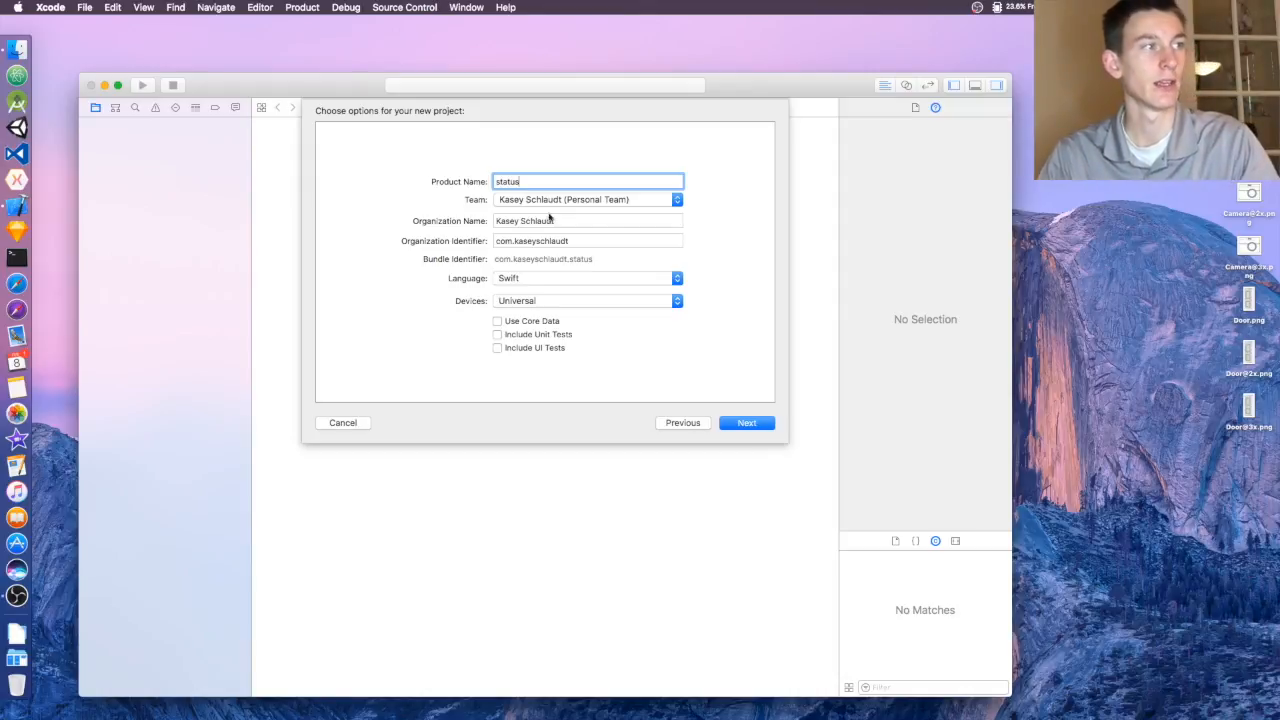
left_click(746, 422)
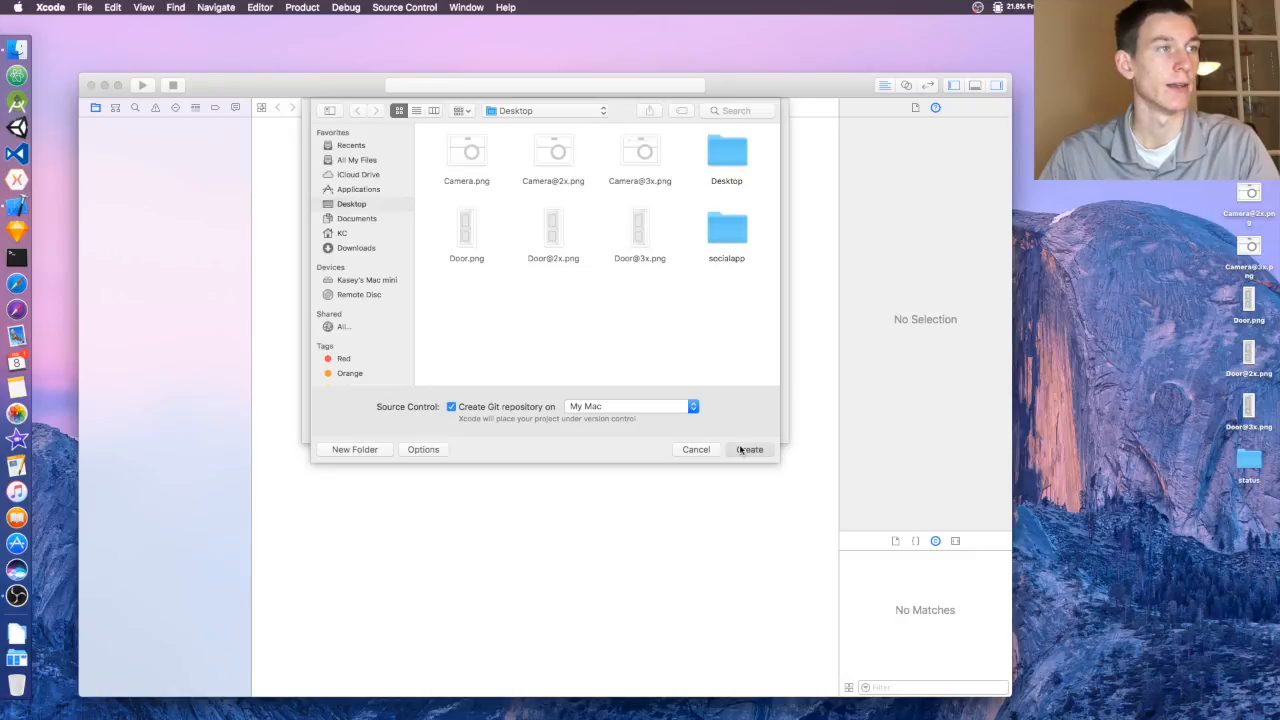
- Create the project on the Desktop and set the target's Status Bar Style to Light
left_click(748, 448)
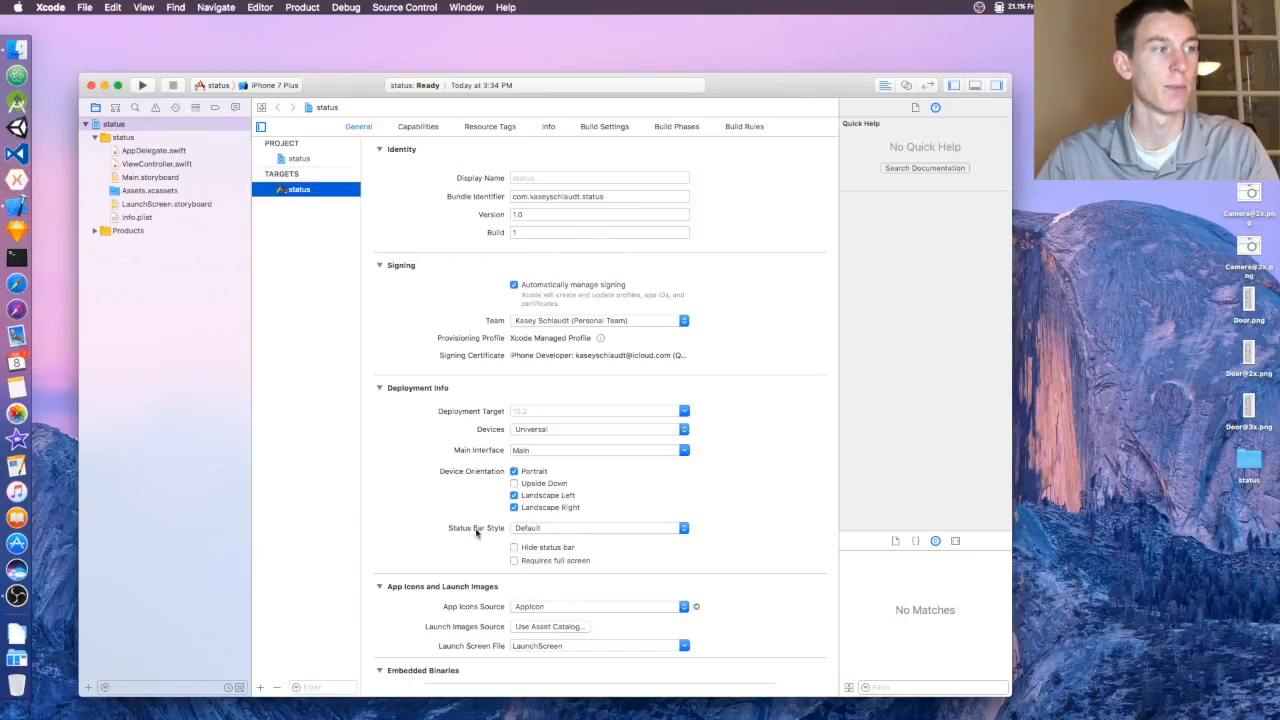
left_click(598, 528)
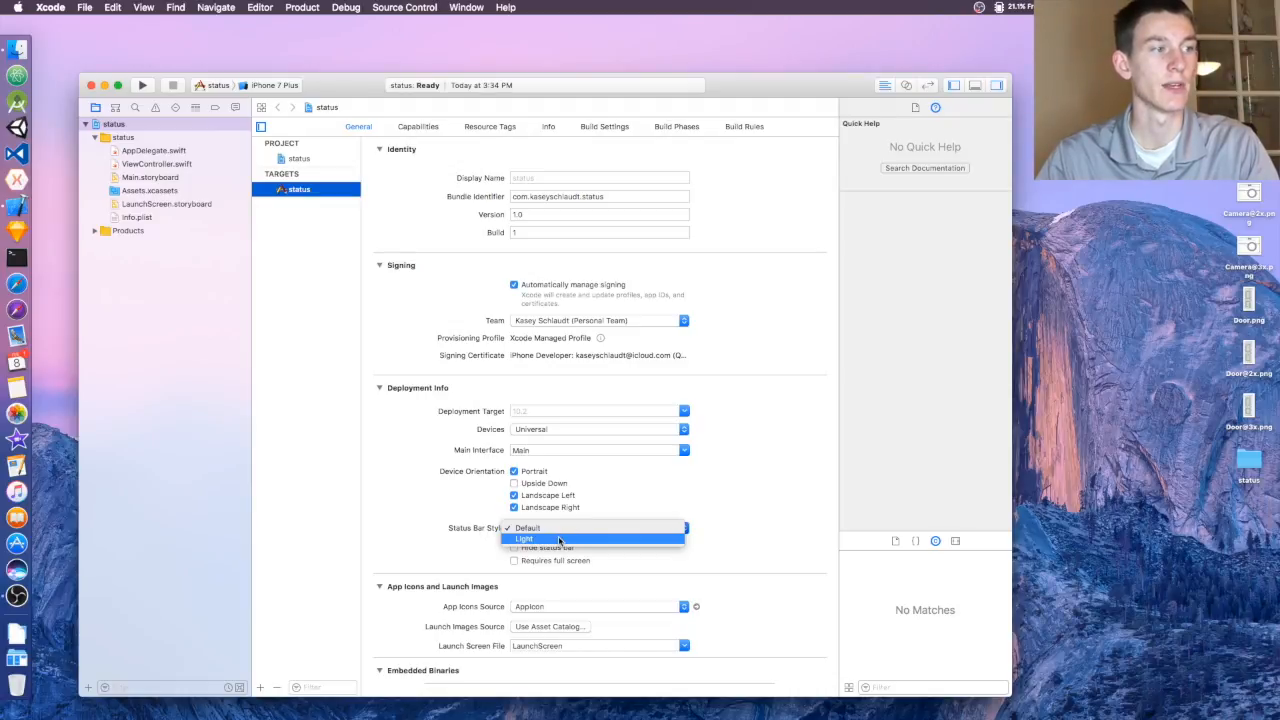
left_click(524, 540)
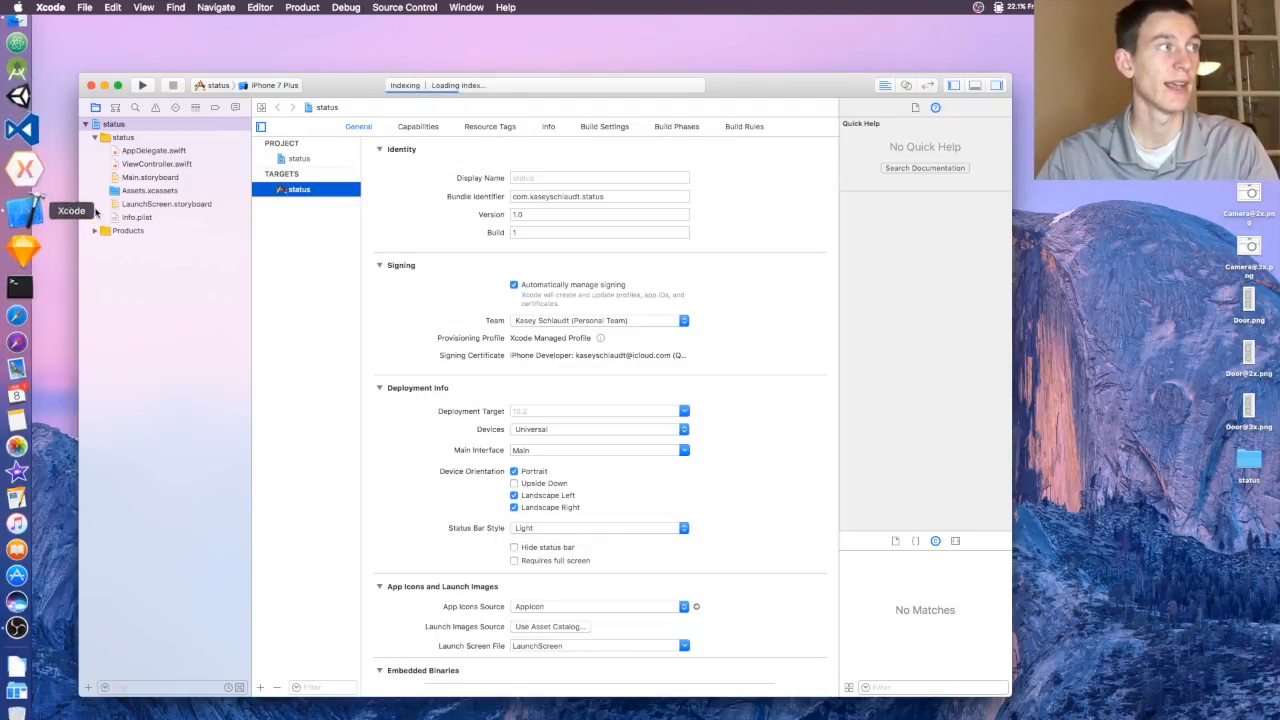
- Add a 'View controller-based status bar appearance' row set to NO in Info.plist
left_click(136, 216)
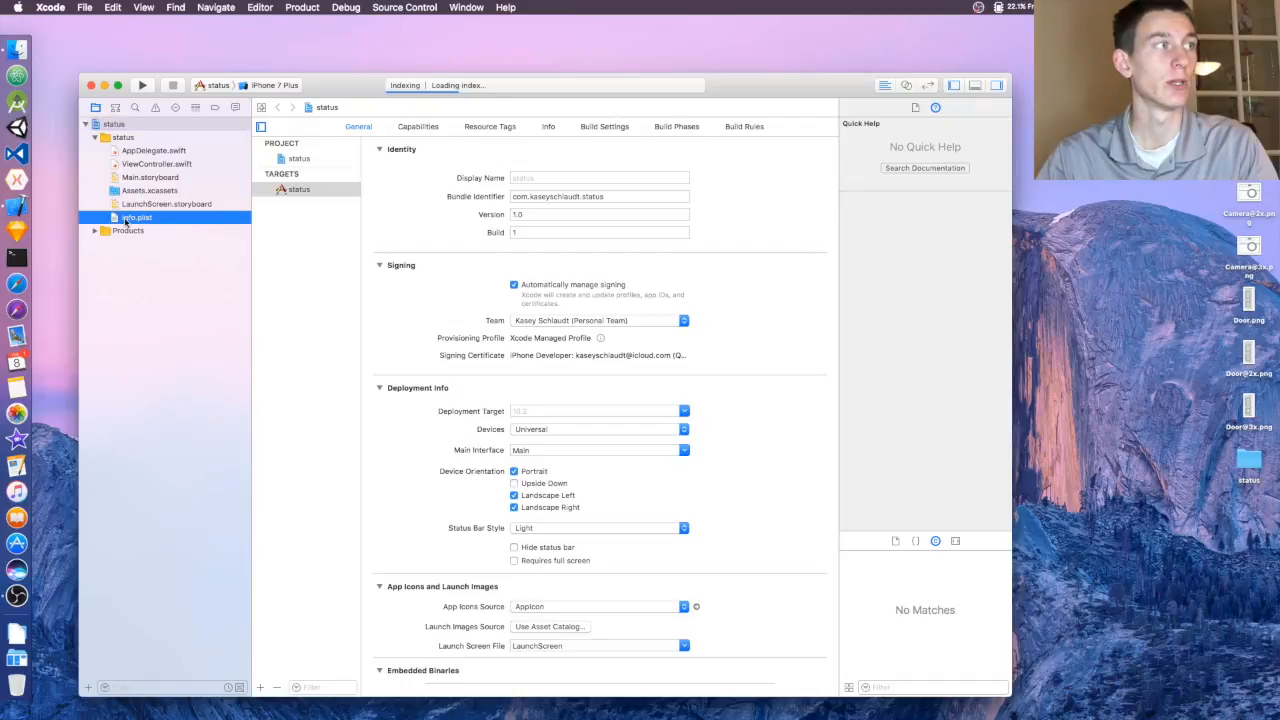
left_click(136, 216)
type("iew controller-based status bar")
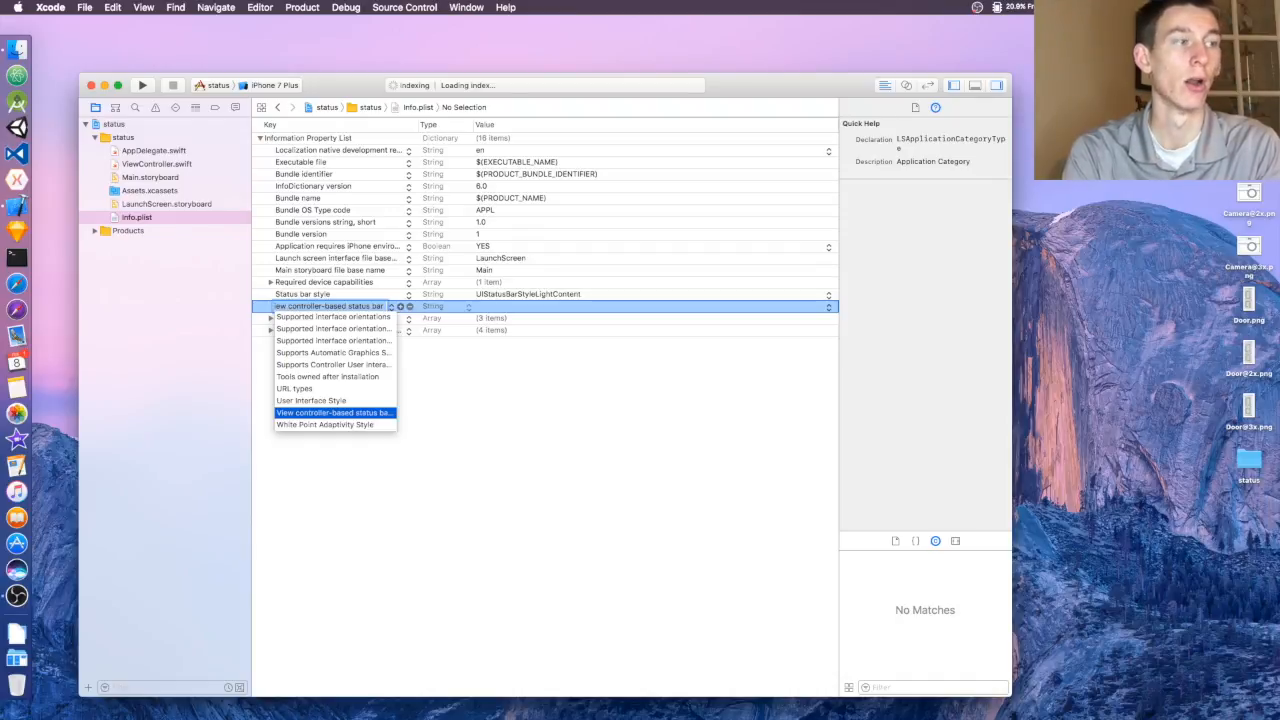
left_click(334, 412)
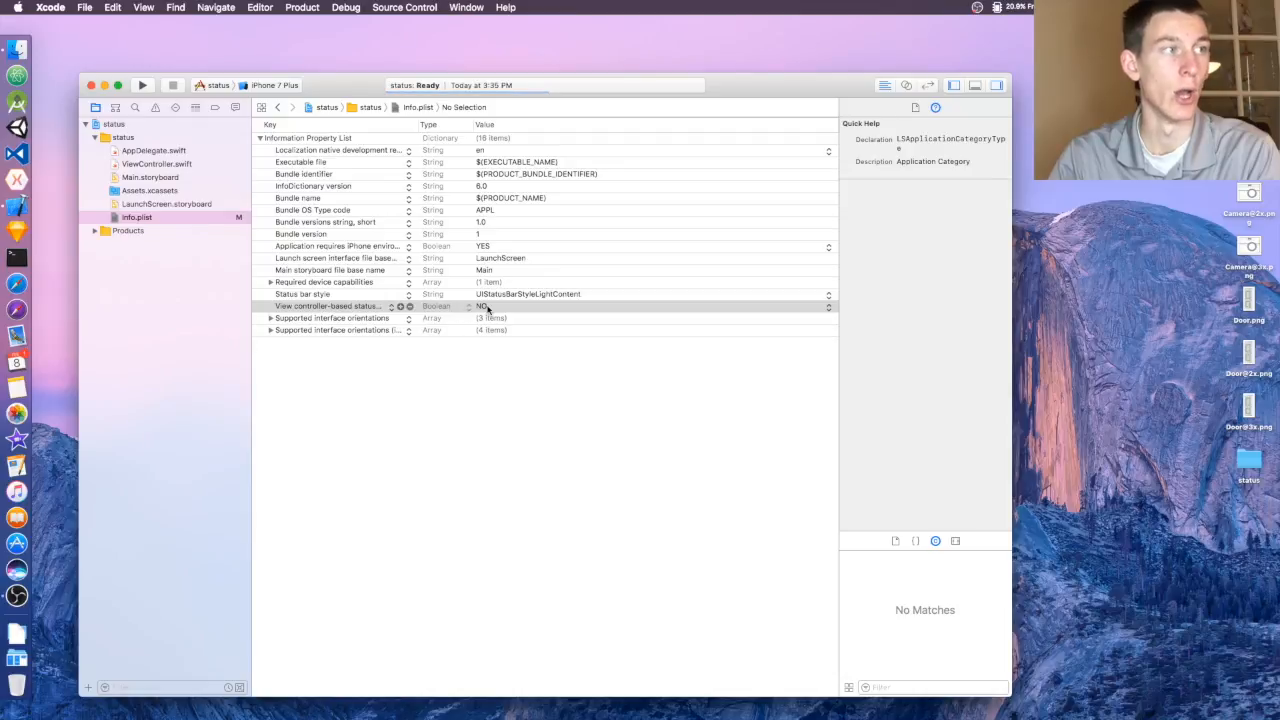
mouse_move(490, 308)
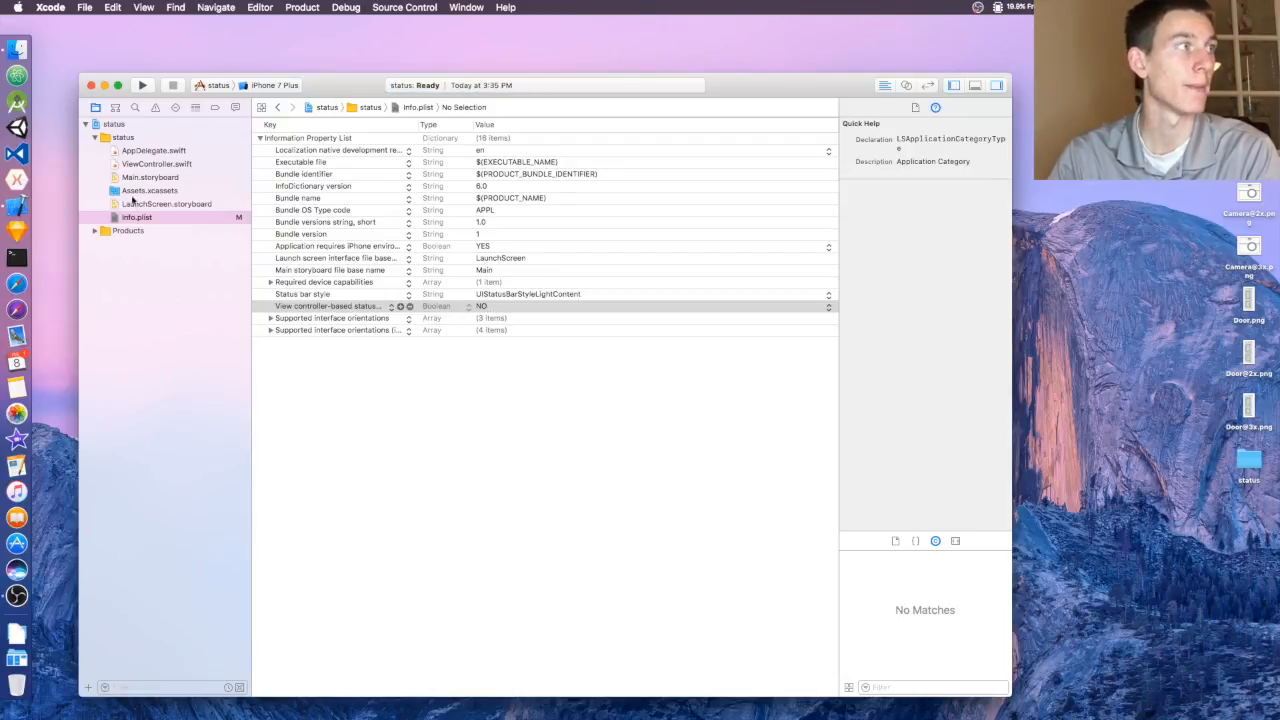
left_click(150, 176)
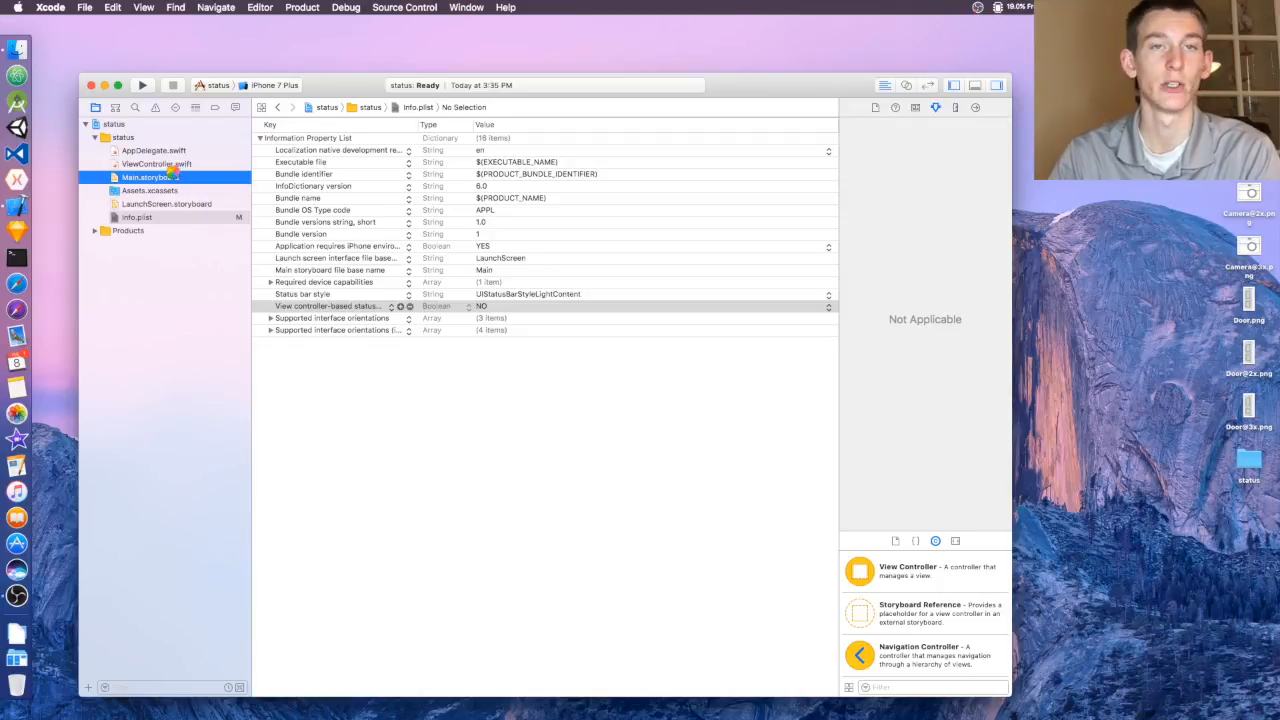
- Set the main view's background in Main.storyboard to a blue crayon colour
left_click(148, 176)
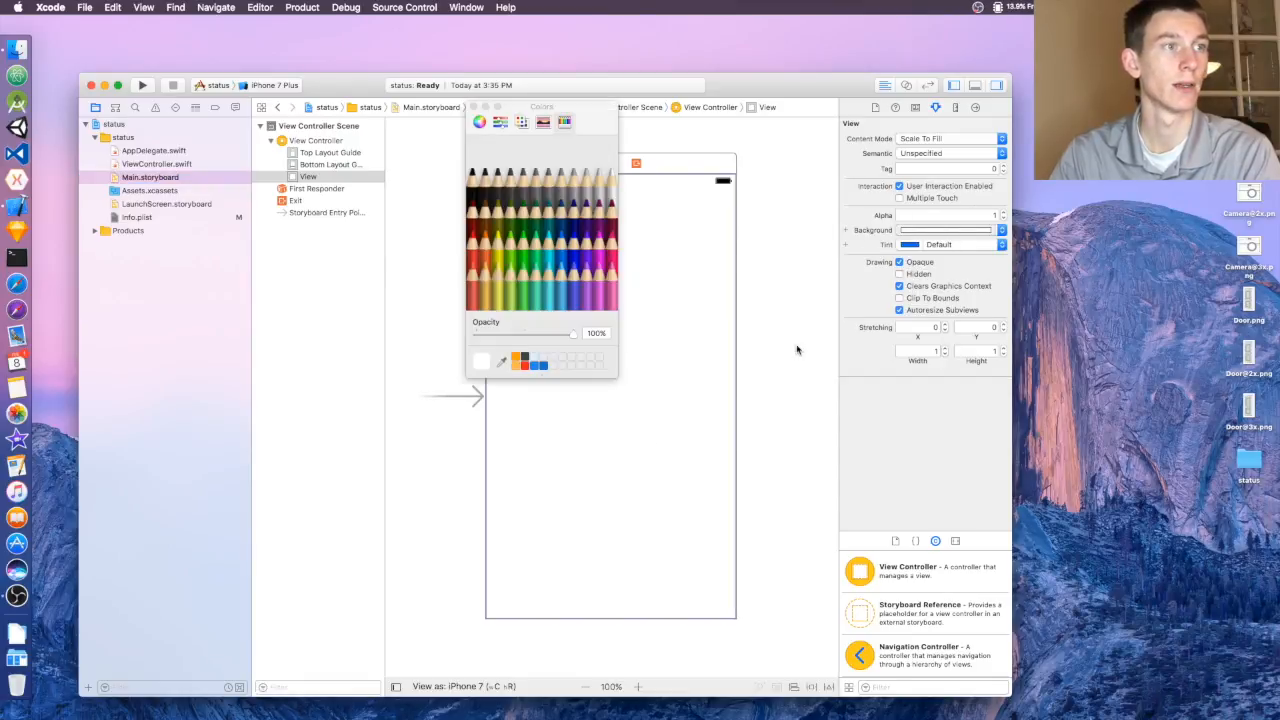
left_click(560, 230)
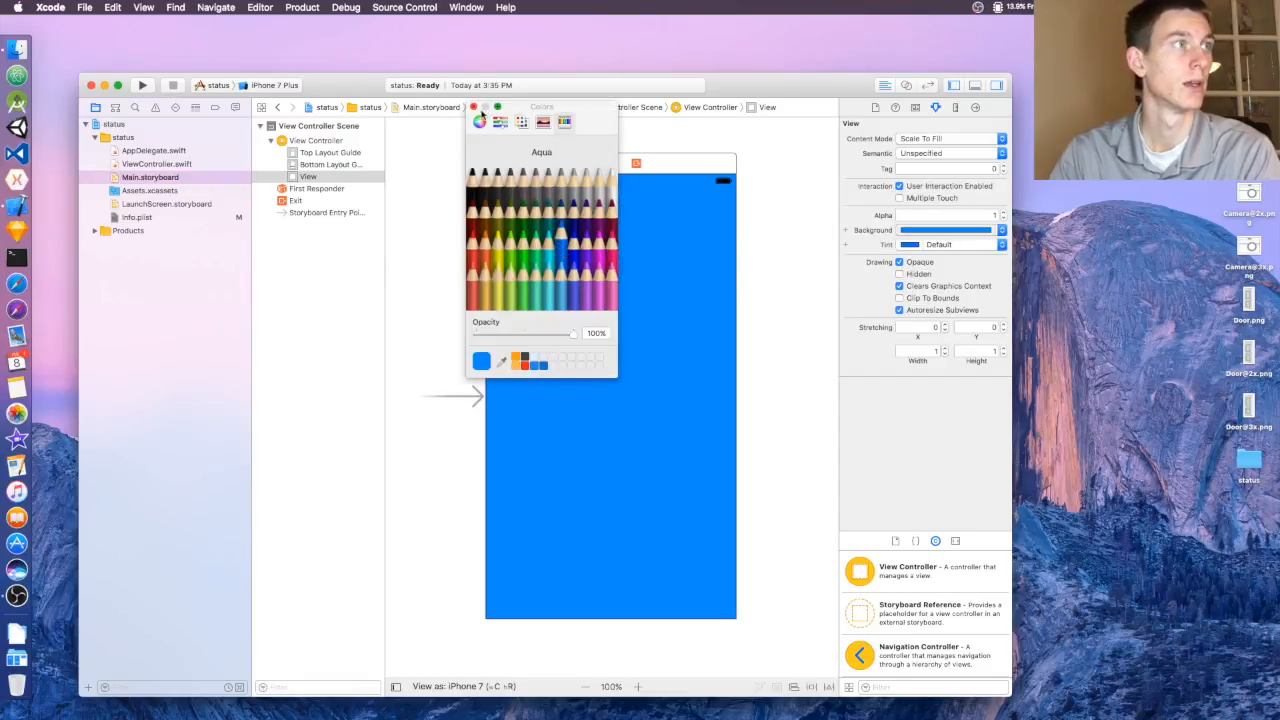